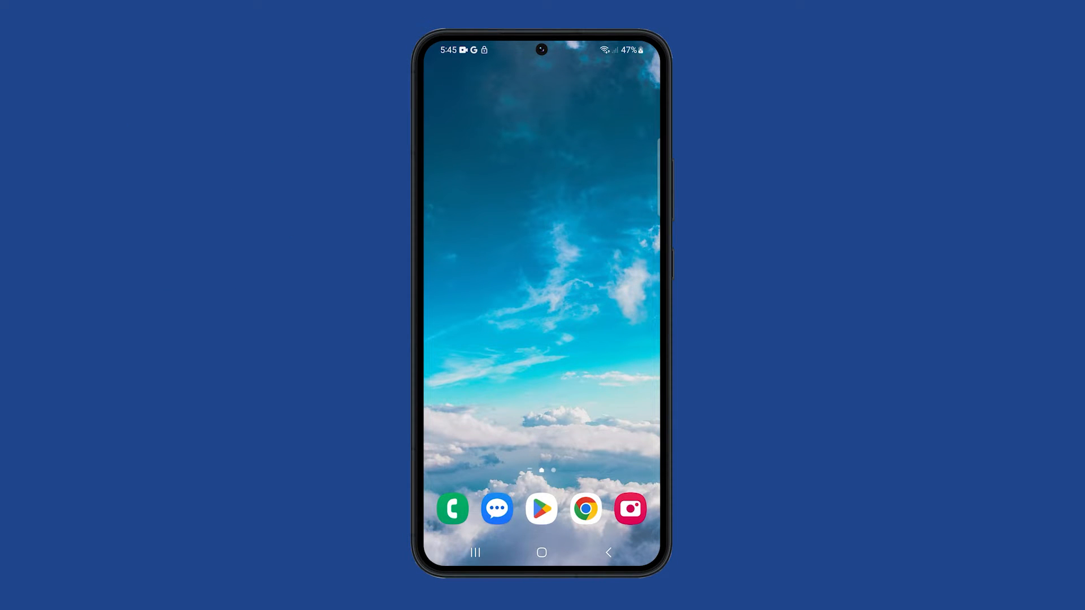
- Launch YouTube from the Google folder in the app drawer
scroll(down, 3)
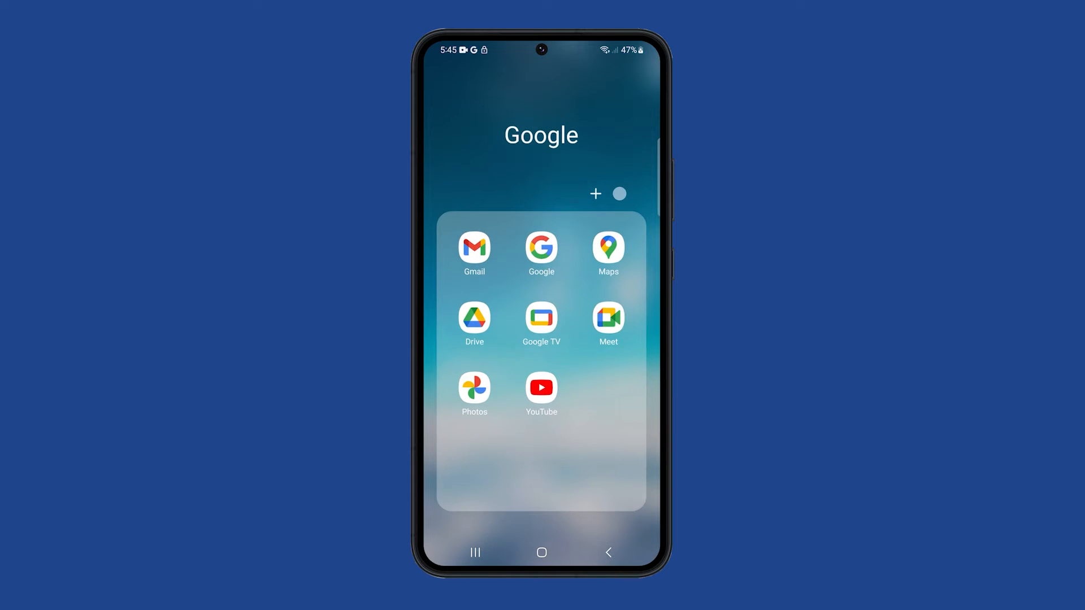
click(541, 388)
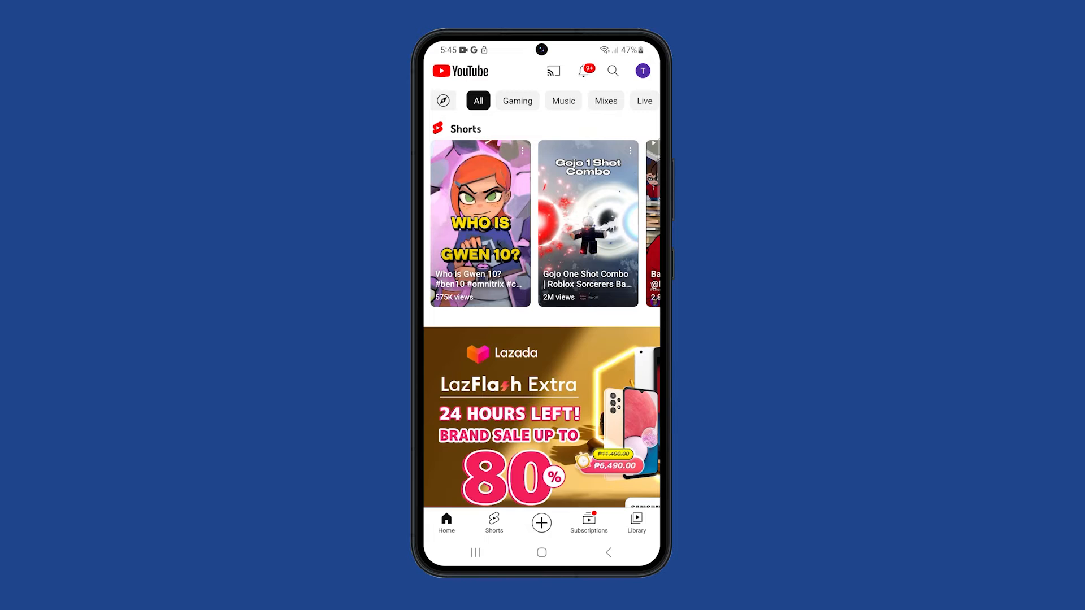
click(542, 552)
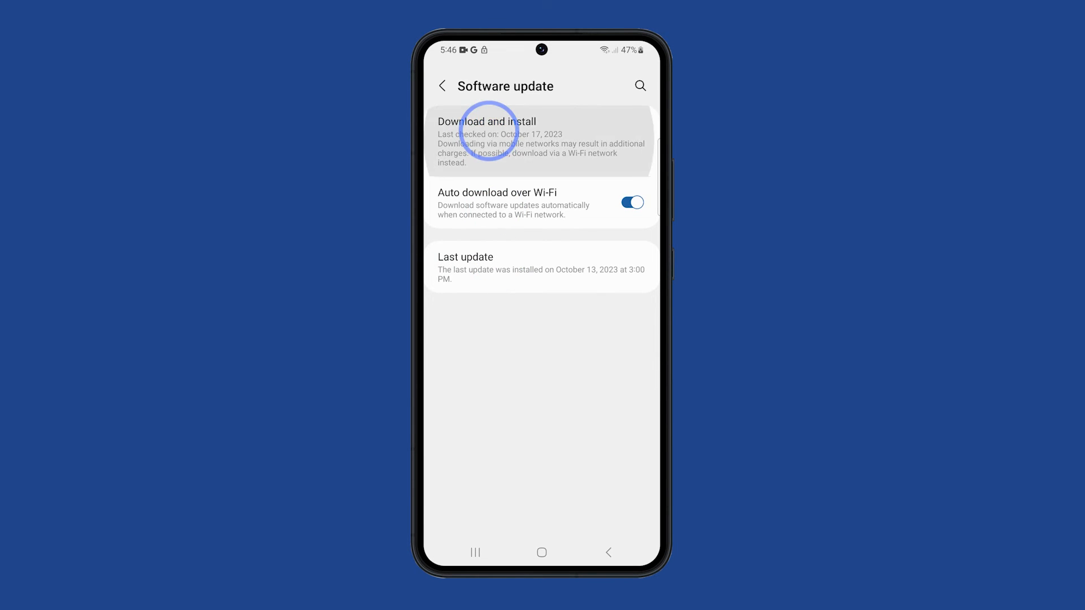
- Run Download and install in Software update, then go back to the Settings list
click(487, 135)
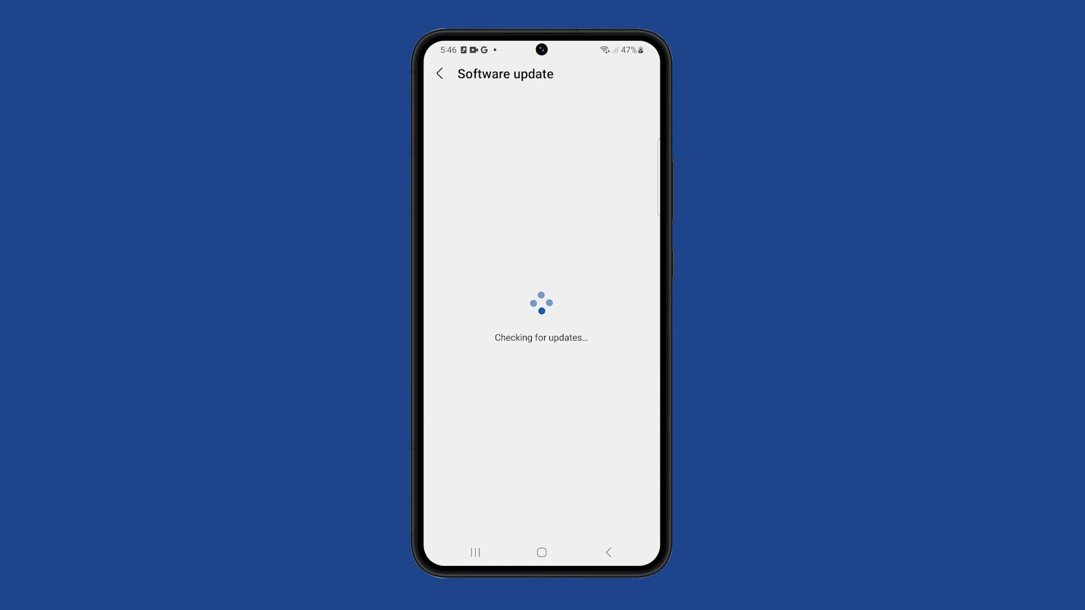
click(440, 74)
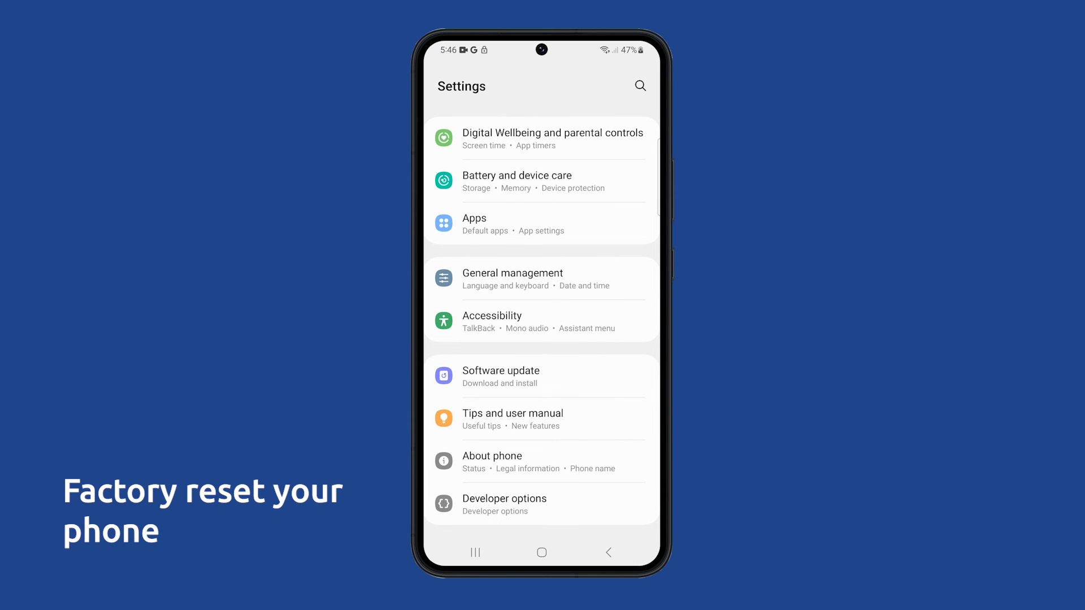
- Go to General management > Reset and choose Factory data reset
click(542, 279)
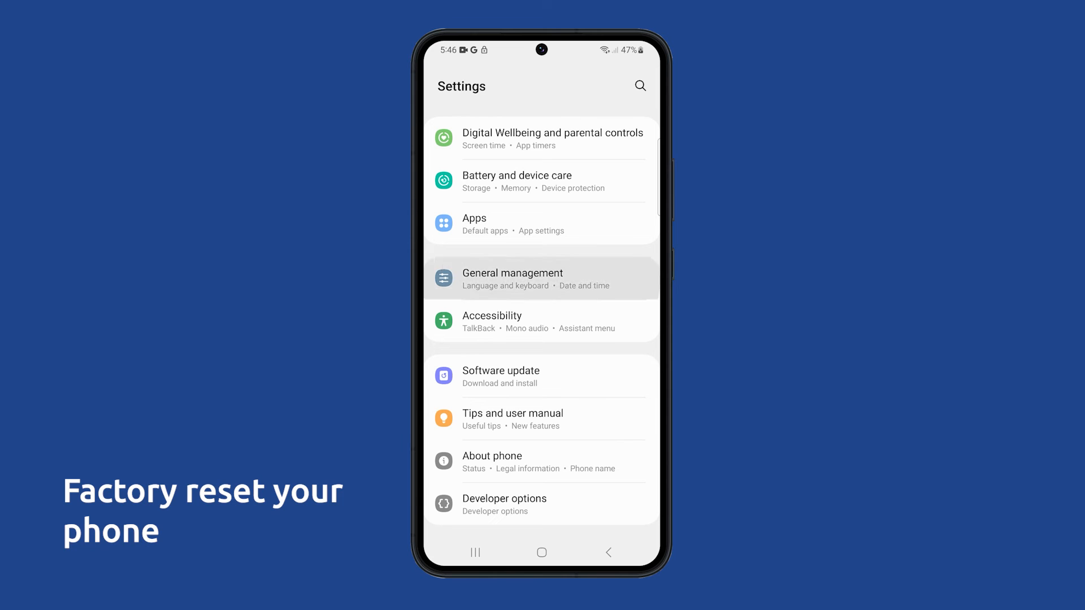
click(512, 277)
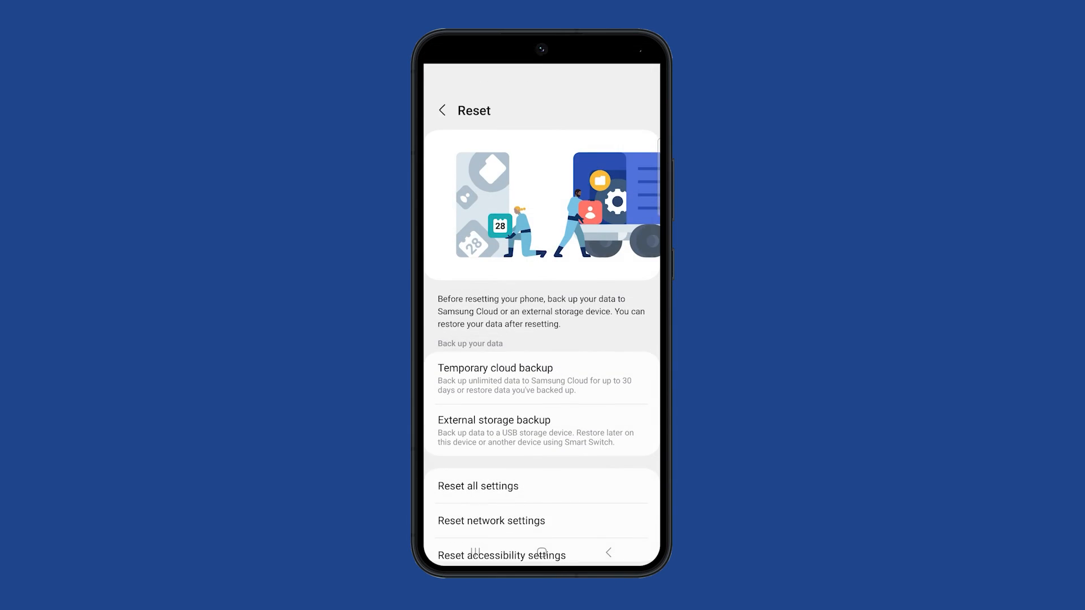
scroll(down, 3)
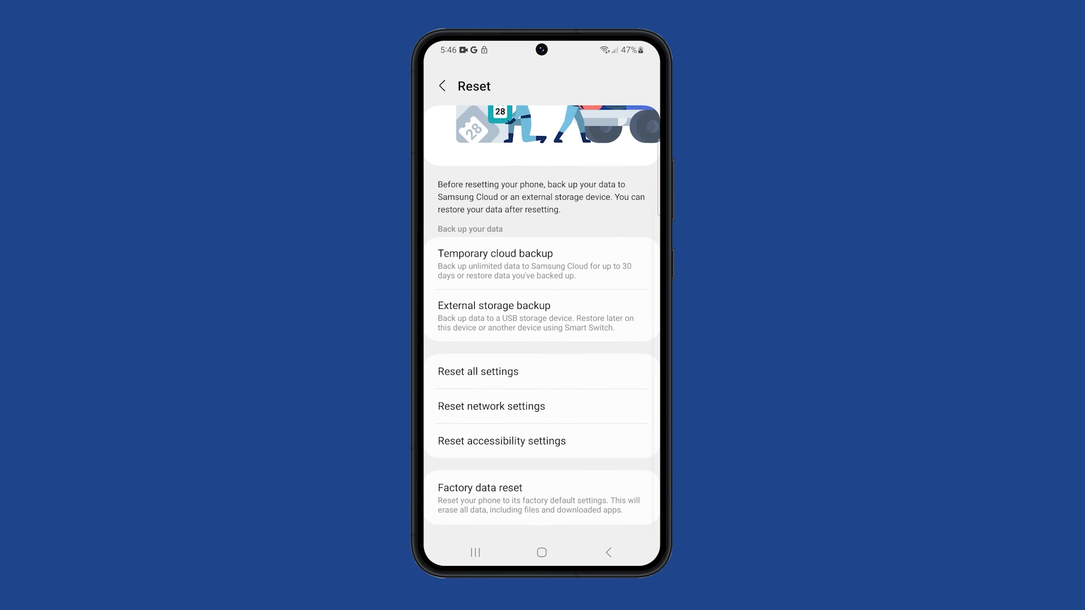
click(480, 488)
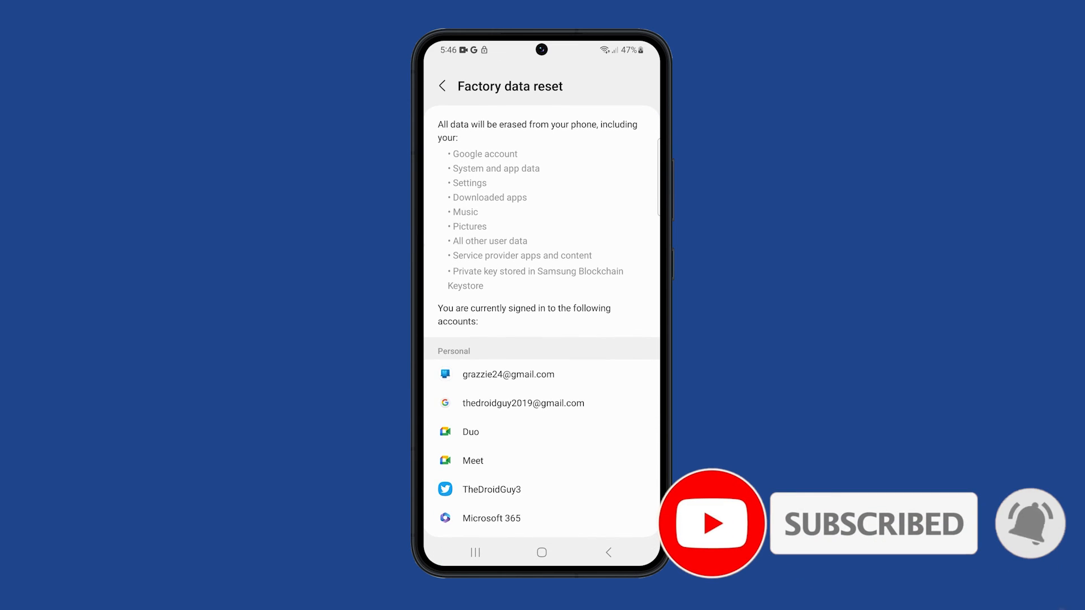